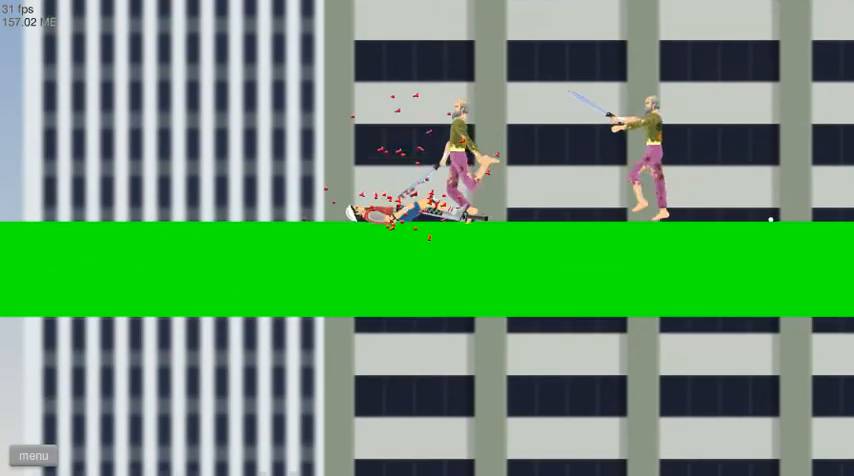
Step: Pause Epic Zombie Survival and restart the level
{"action": "left_click", "coordinate": [34, 455]}
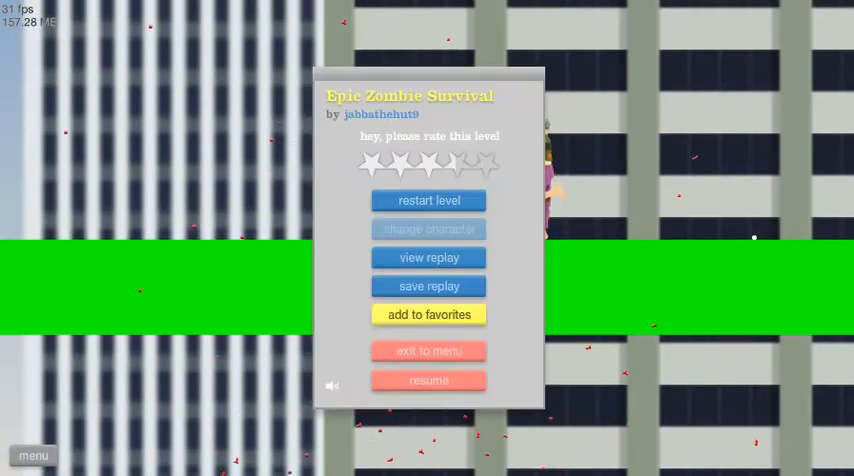
{"action": "left_click", "coordinate": [429, 380]}
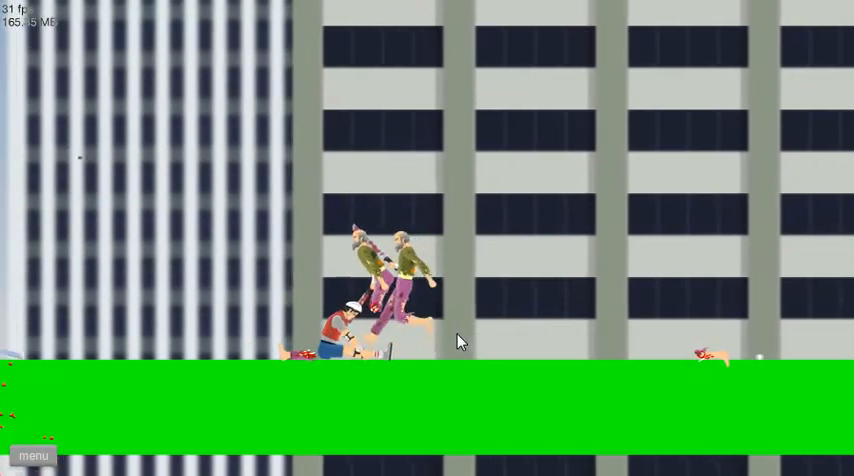
Step: Exit to the user-submitted levels list and replay Epic Zombie Survival
{"action": "left_click", "coordinate": [33, 455]}
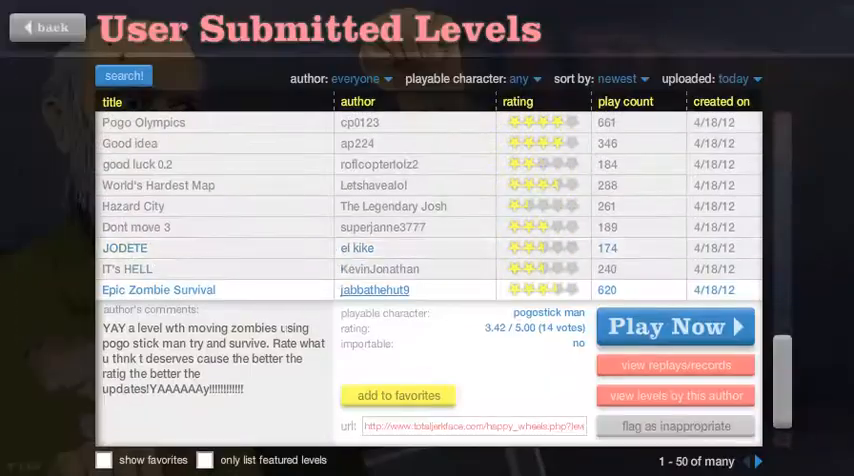
{"action": "left_click", "coordinate": [675, 326]}
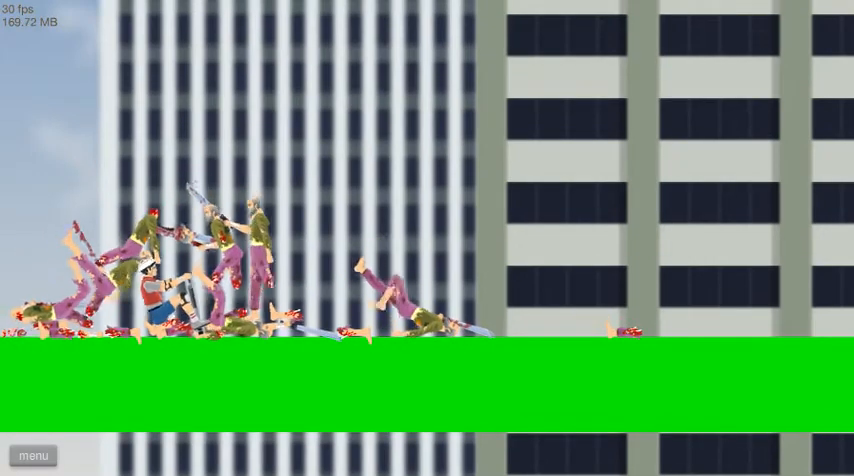
Step: Open the Epic Zombie Survival pause menu after the run ends
{"action": "left_click", "coordinate": [33, 455]}
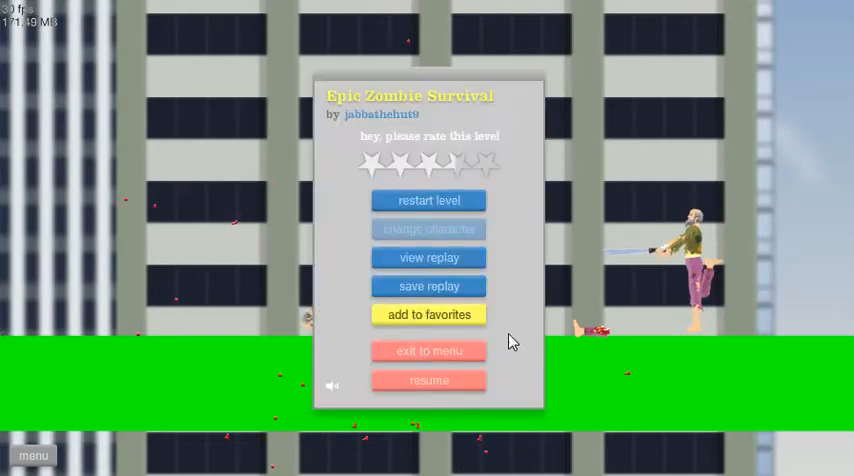
Step: Restart Epic Zombie Survival, exit to the levels list, and relaunch it
{"action": "left_click", "coordinate": [429, 380]}
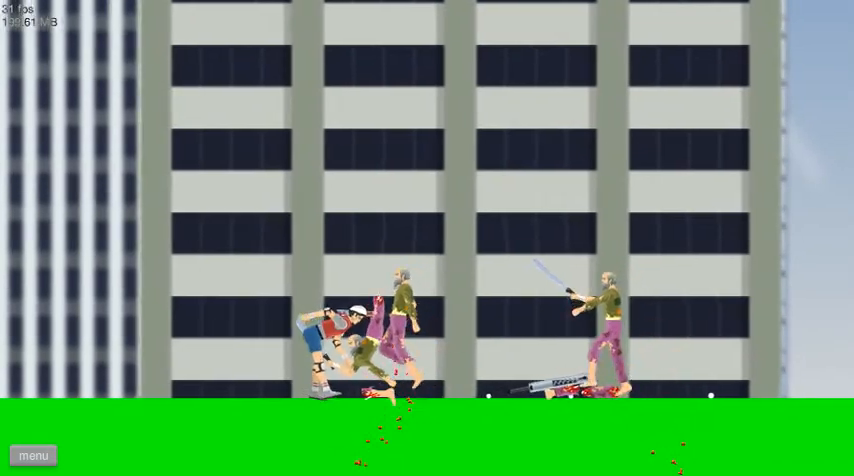
{"action": "left_click", "coordinate": [33, 455]}
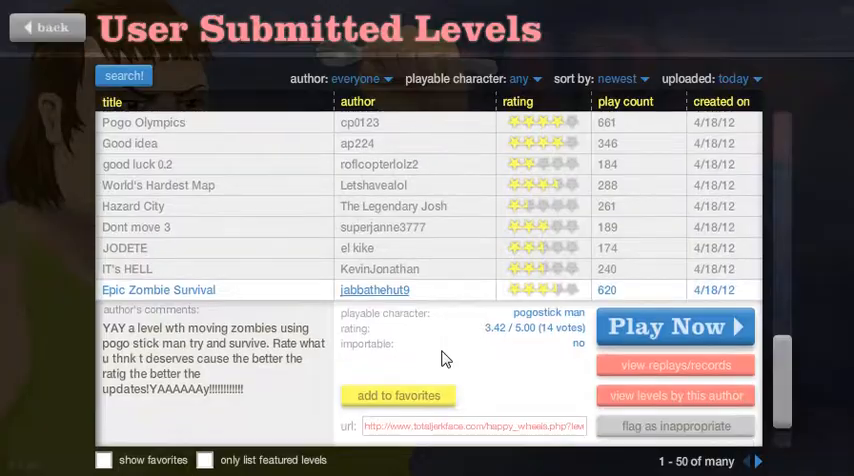
{"action": "left_click", "coordinate": [675, 326]}
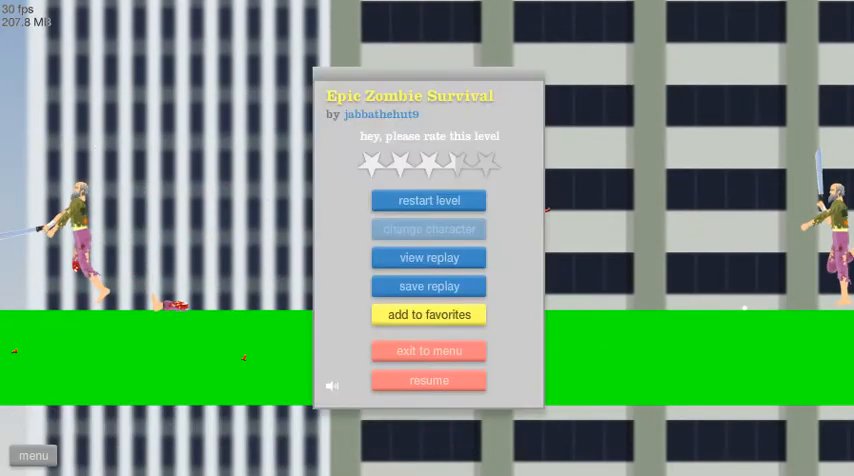
Step: Resume Epic Zombie Survival from the pause menu
{"action": "left_click", "coordinate": [429, 380]}
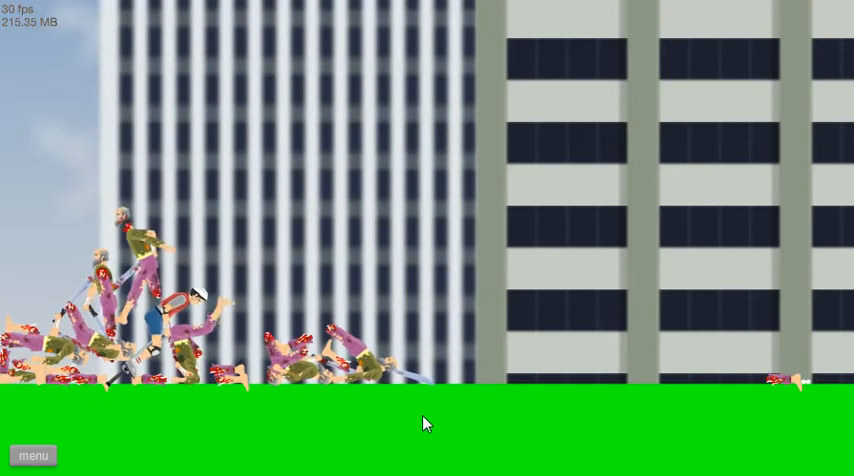
{"action": "mouse_move", "coordinate": [556, 294]}
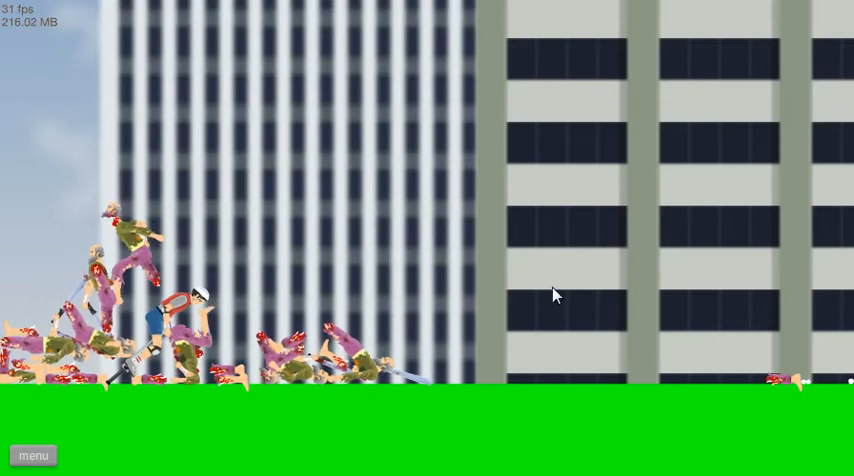
{"action": "mouse_move", "coordinate": [185, 370]}
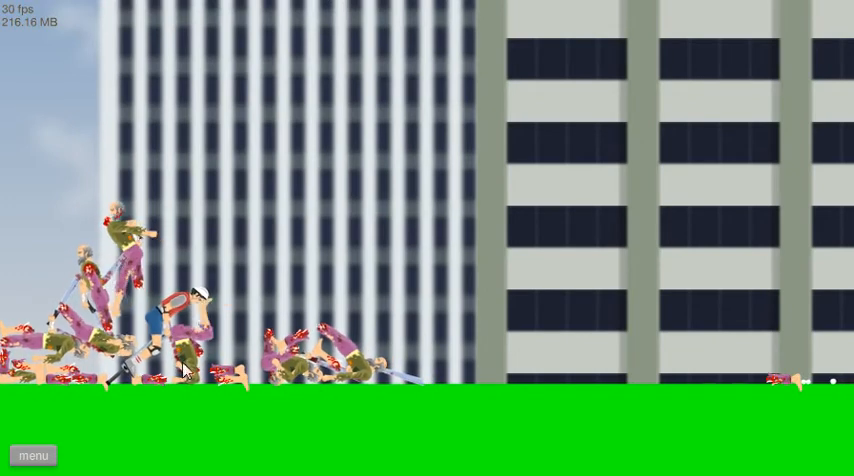
{"action": "mouse_move", "coordinate": [598, 337]}
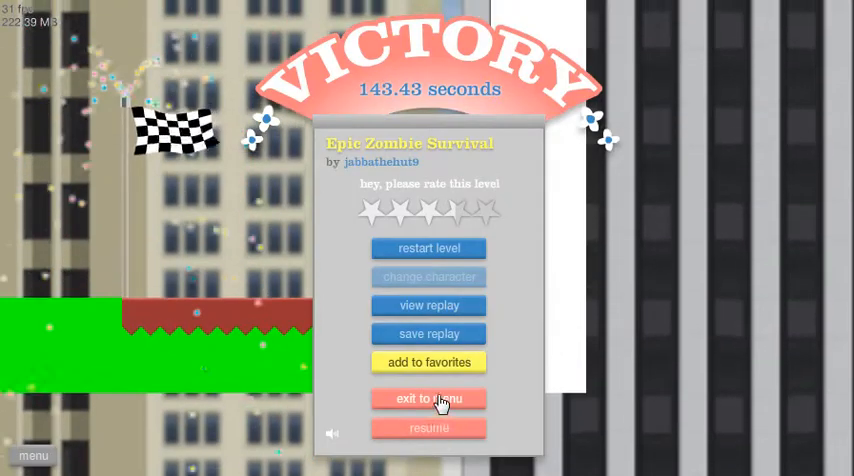
Step: Pick Epic Zombie Survival from the list and start it, reaching character selection
{"action": "left_click", "coordinate": [429, 398]}
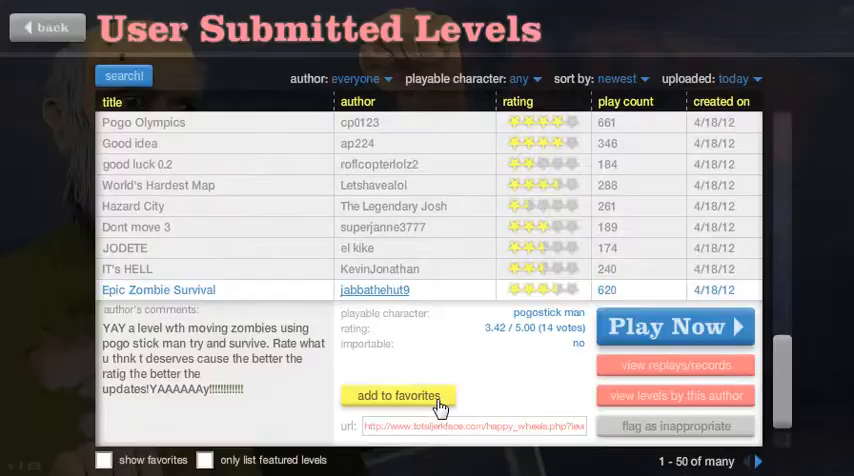
{"action": "mouse_move", "coordinate": [575, 300]}
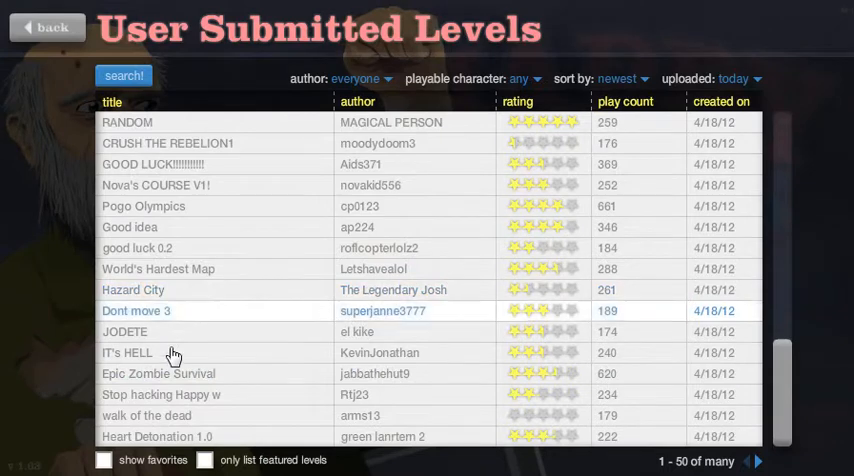
{"action": "mouse_move", "coordinate": [170, 410]}
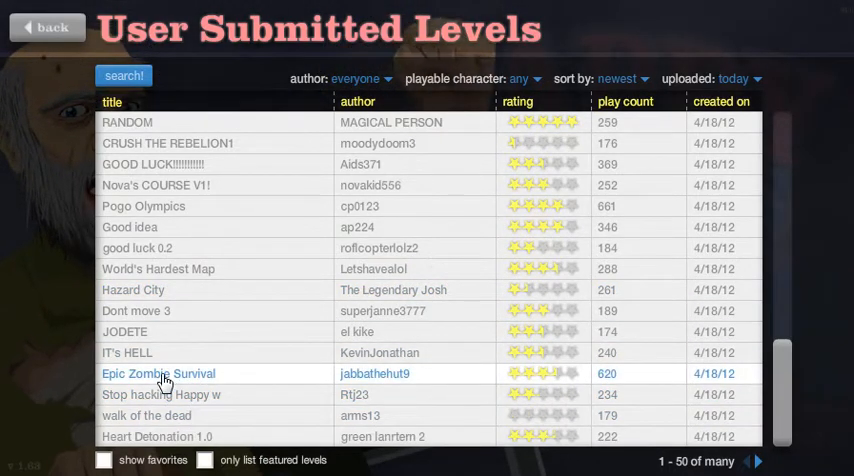
{"action": "left_click", "coordinate": [146, 415]}
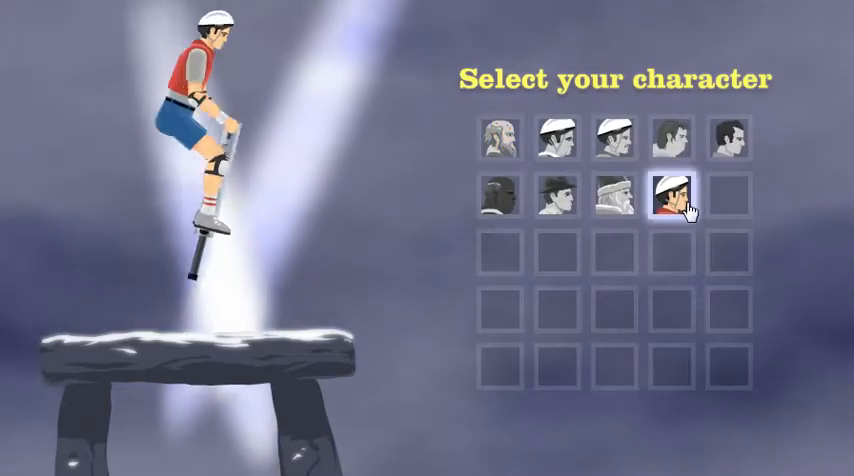
Step: Beat walk of the dead as the pogostick rider and exit to levels 51–100
{"action": "left_click", "coordinate": [679, 198]}
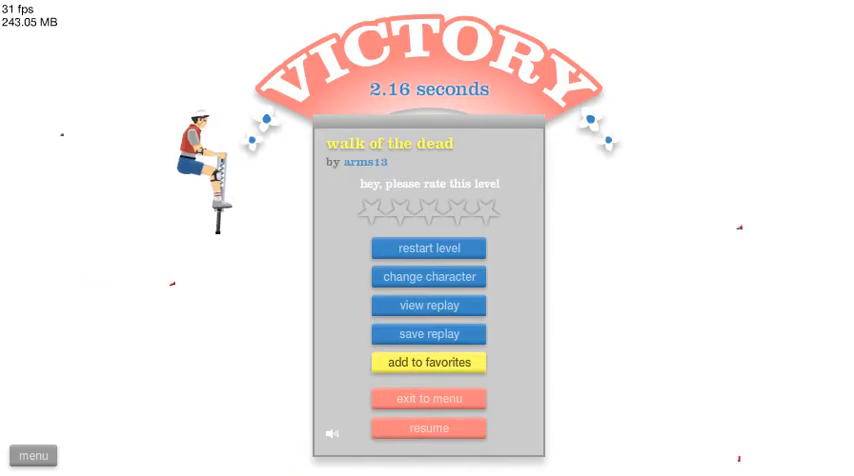
{"action": "left_click", "coordinate": [428, 398]}
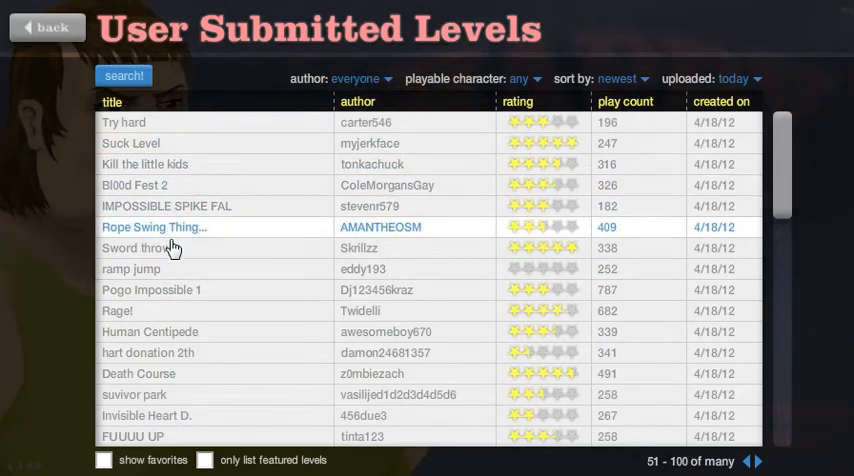
Step: Launch Pogo Impossible 1 and quit it immediately
{"action": "left_click", "coordinate": [151, 290]}
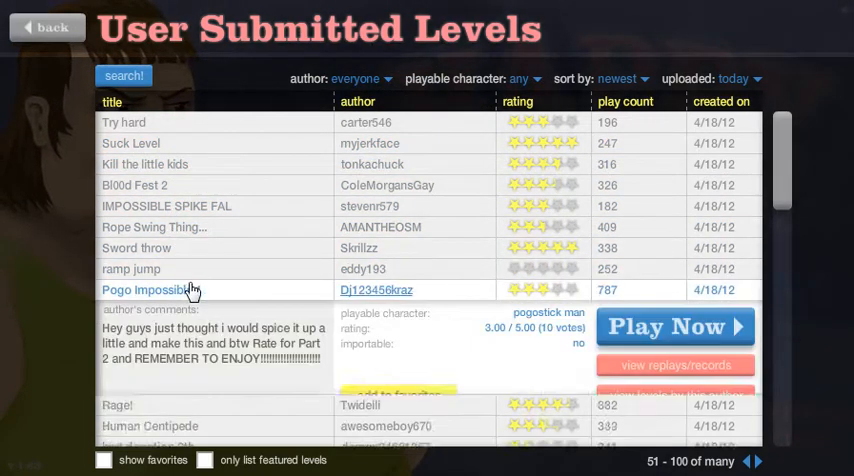
{"action": "left_click", "coordinate": [675, 326]}
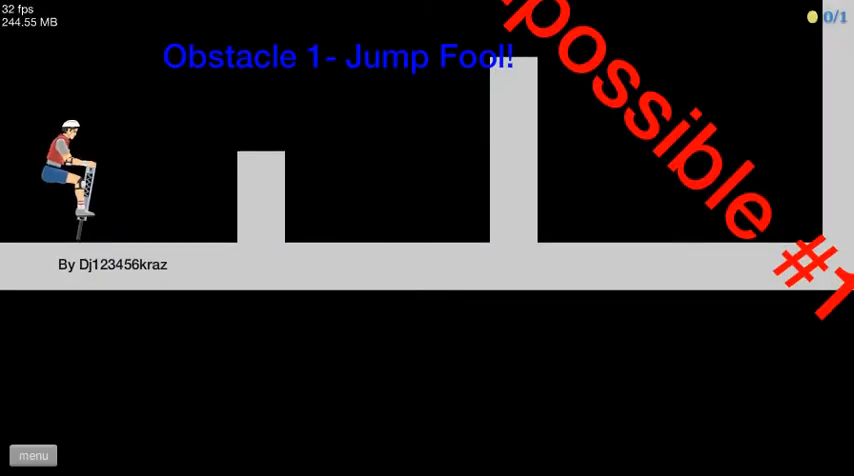
{"action": "left_click", "coordinate": [33, 455]}
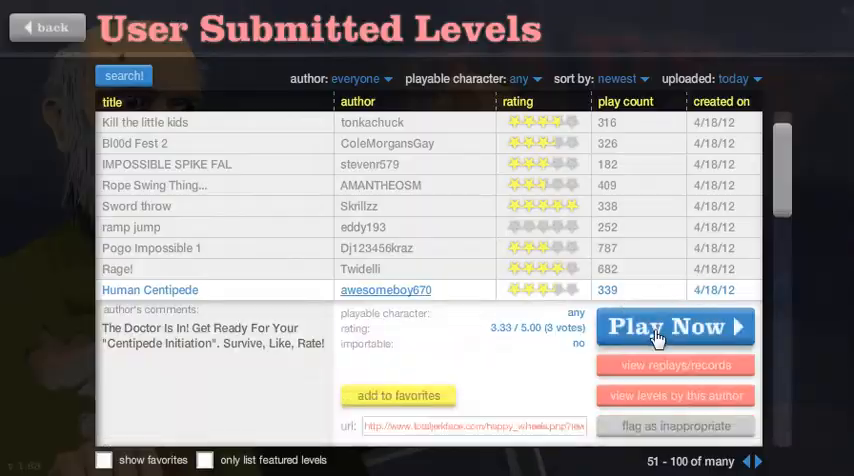
{"action": "left_click", "coordinate": [665, 326]}
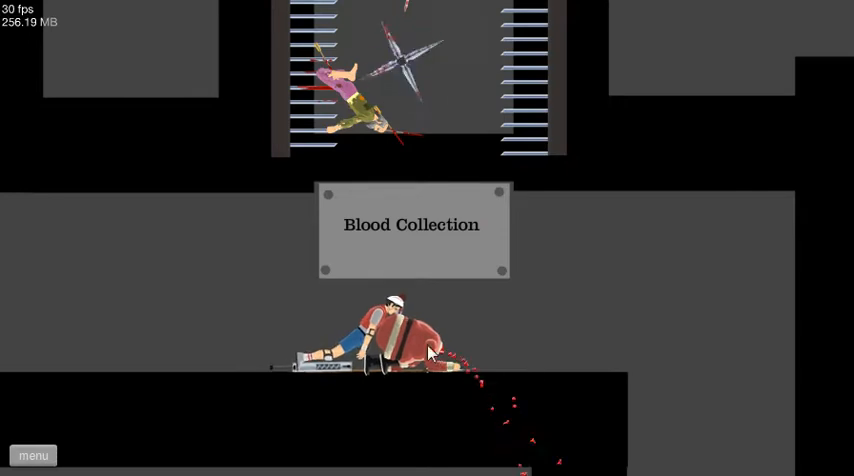
{"action": "left_click", "coordinate": [33, 455]}
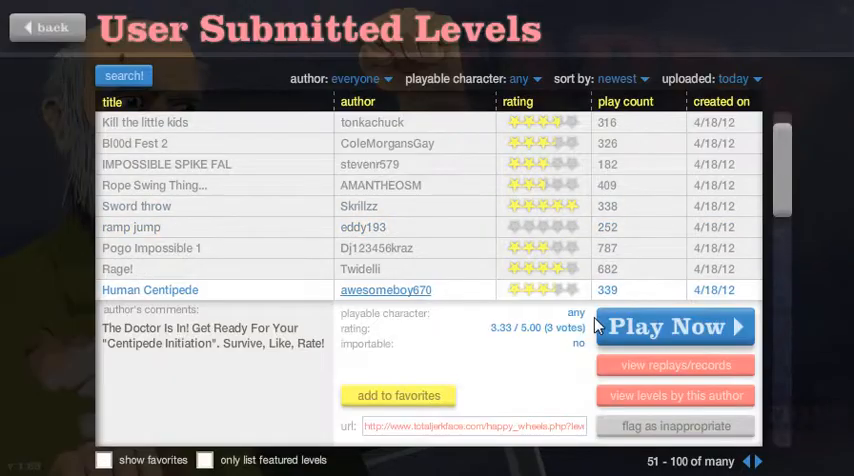
Step: Start Human Centipede and pedal the bicycle toward the checkered finish flag
{"action": "left_click", "coordinate": [675, 327]}
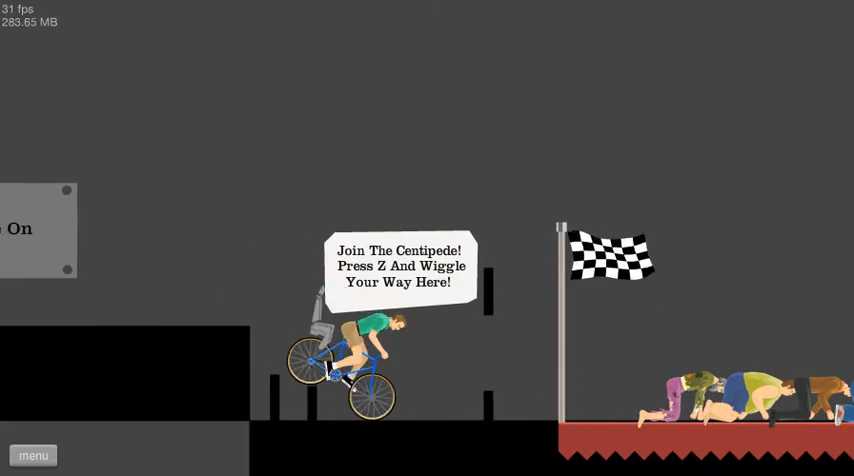
{"action": "key", "text": "right"}
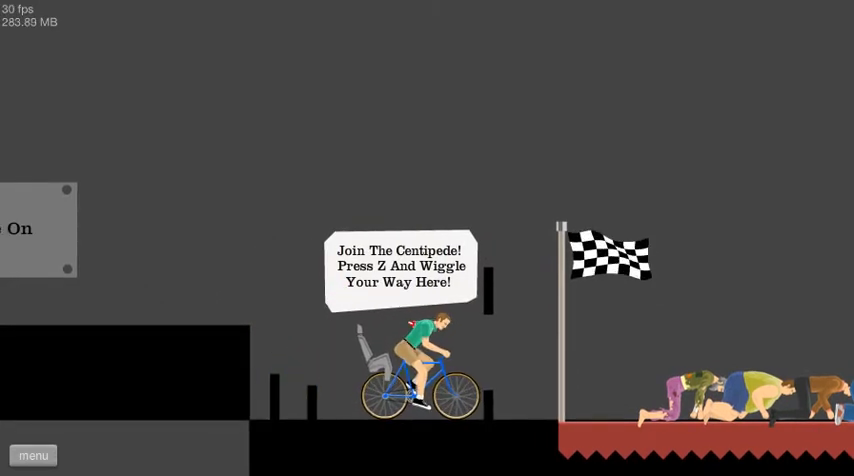